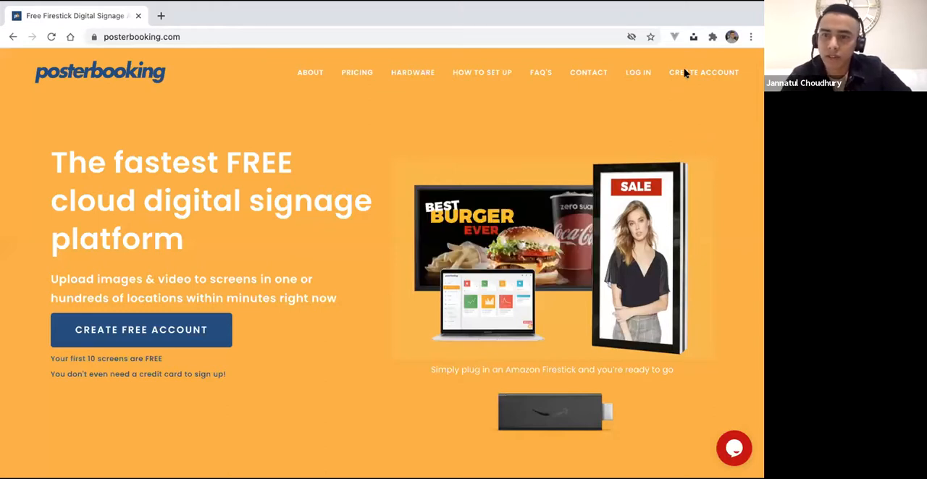
- Open the PosterBooking Register form from the homepage, then move to the Login page
{"action": "left_click", "coordinate": [704, 71]}
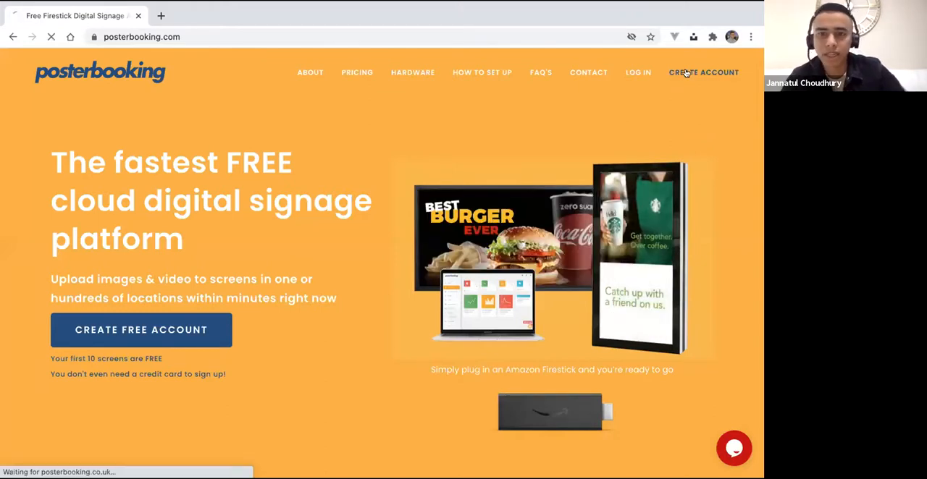
{"action": "left_click", "coordinate": [703, 71]}
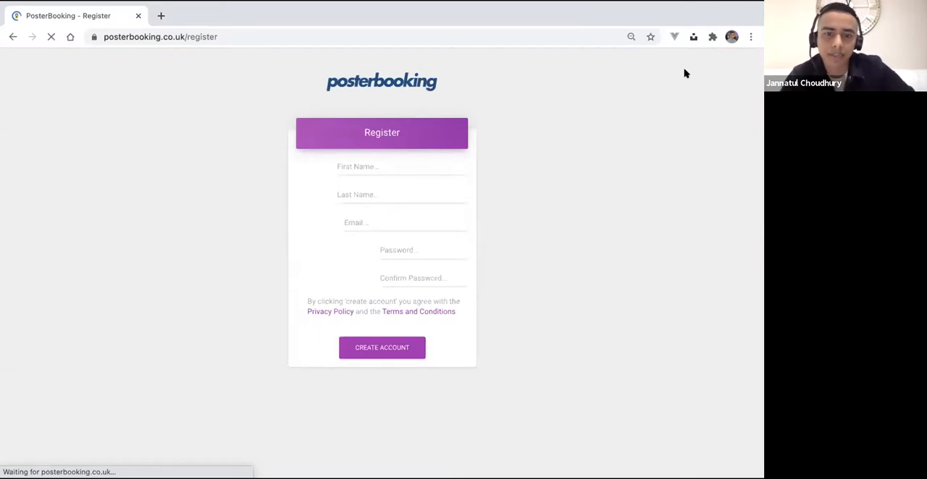
{"action": "left_click", "coordinate": [396, 166]}
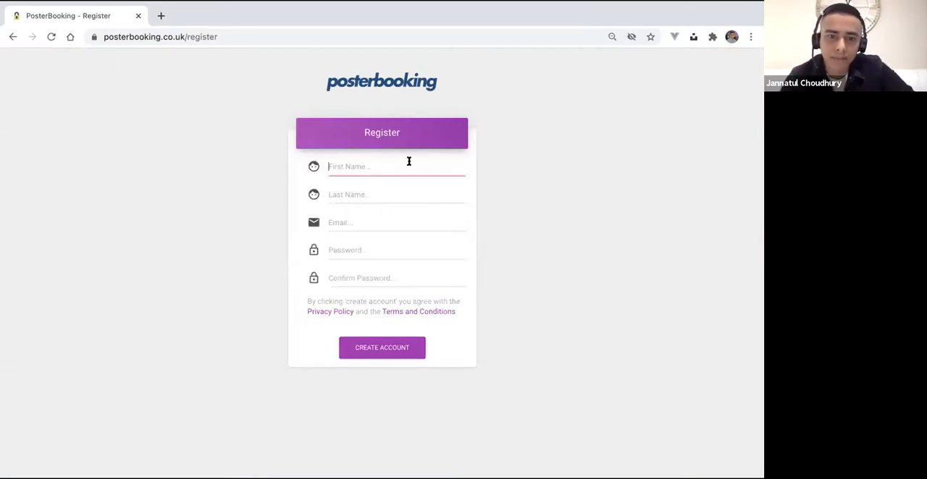
{"action": "mouse_move", "coordinate": [369, 314]}
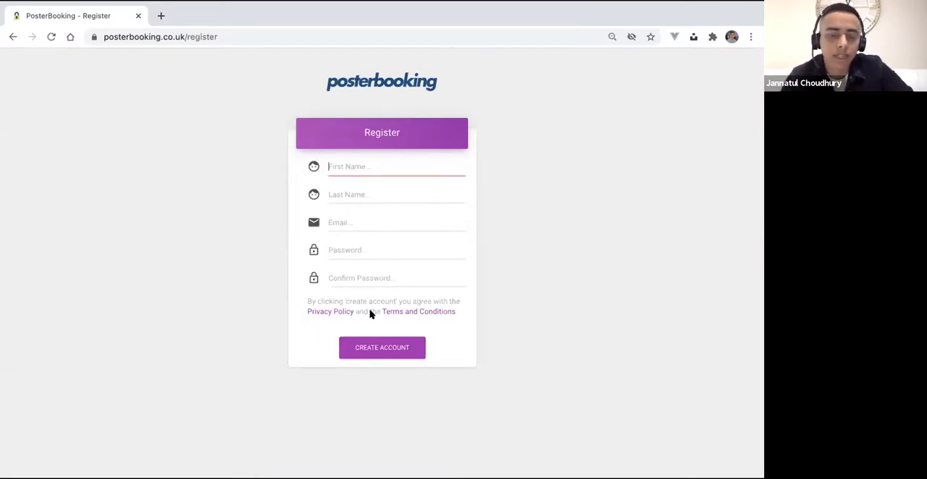
{"action": "left_click", "coordinate": [174, 37]}
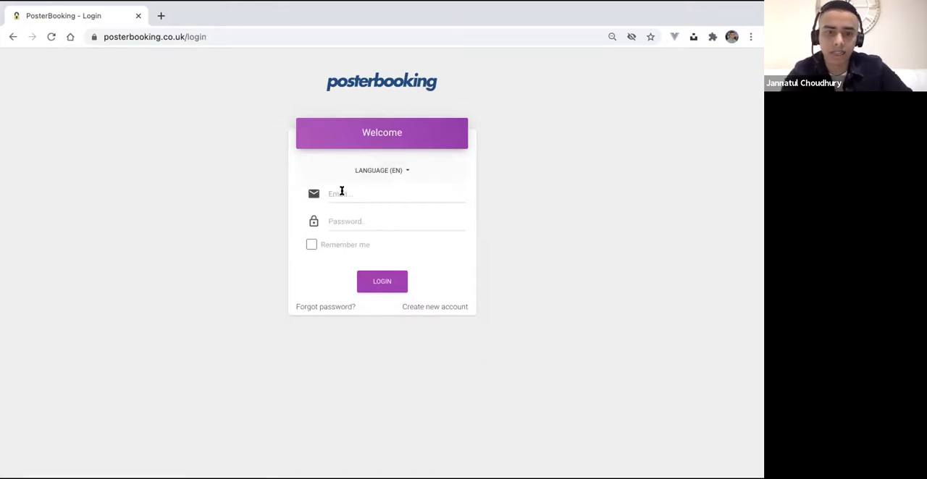
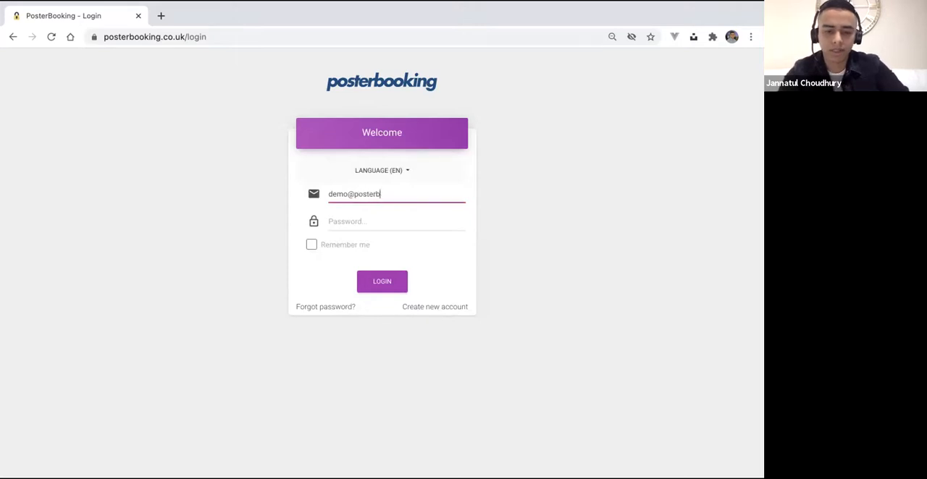
- Sign in with the demo account's email and password to reach the dashboard
{"action": "left_click", "coordinate": [381, 220]}
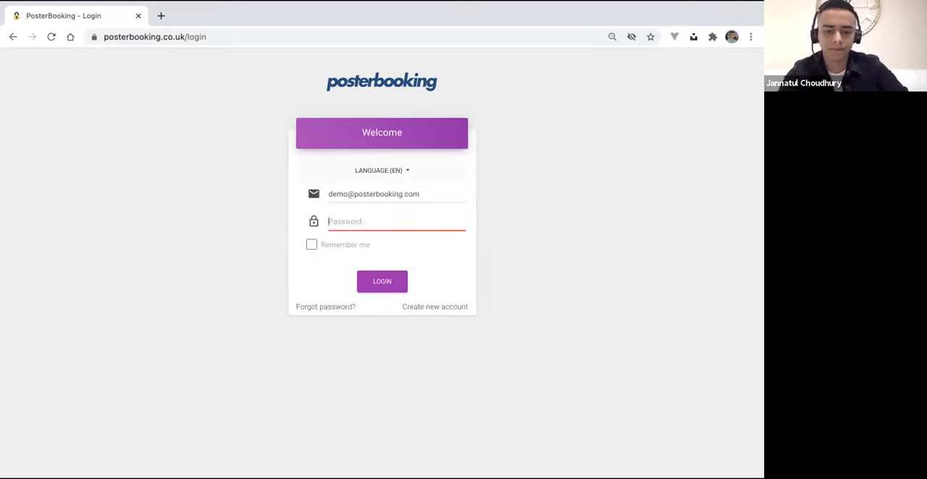
{"action": "left_click", "coordinate": [382, 281]}
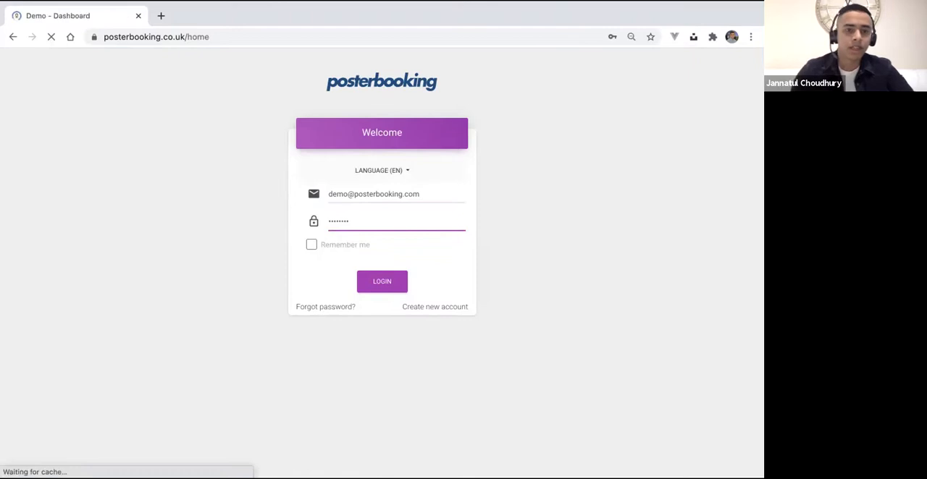
{"action": "left_click", "coordinate": [381, 281]}
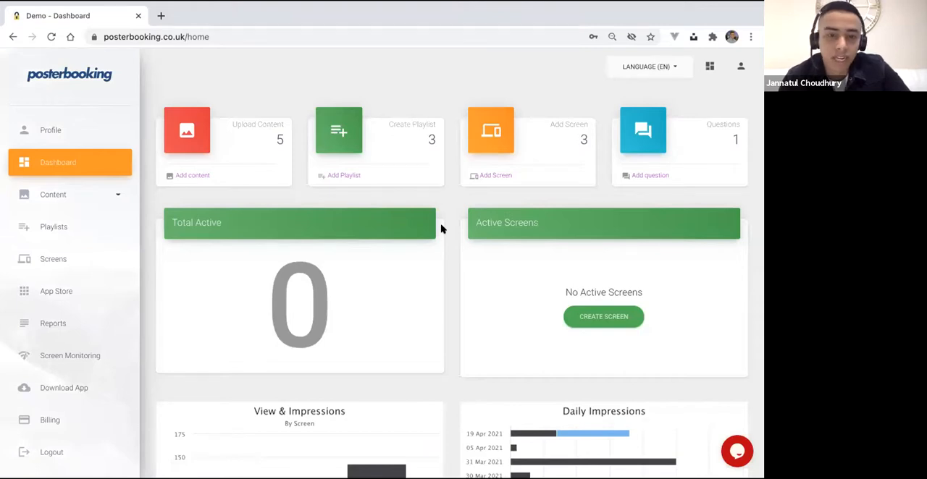
{"action": "scroll", "scroll_direction": "down", "scroll_amount": 3}
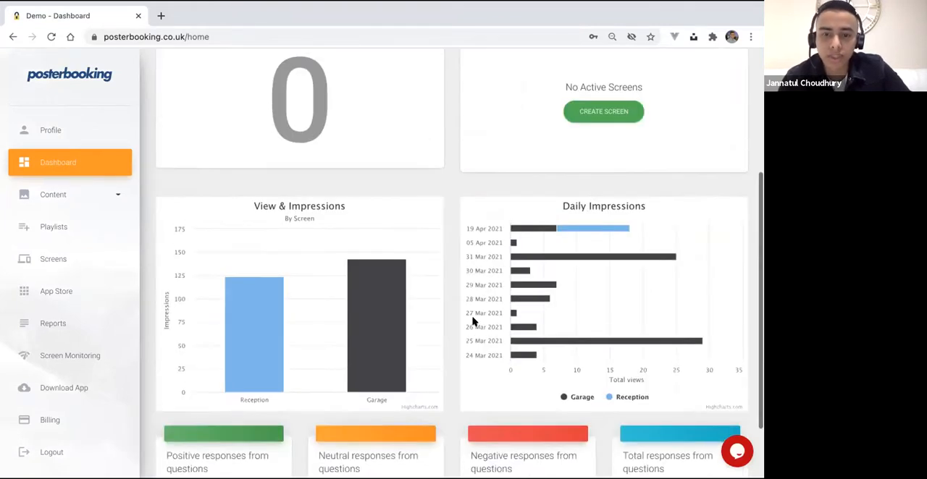
{"action": "scroll", "scroll_direction": "up", "scroll_amount": 3}
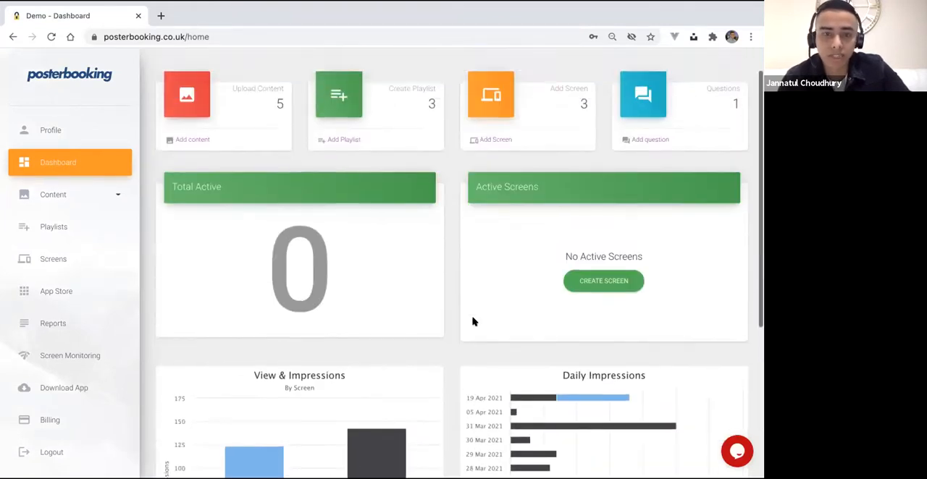
{"action": "scroll", "scroll_direction": "up", "scroll_amount": 3}
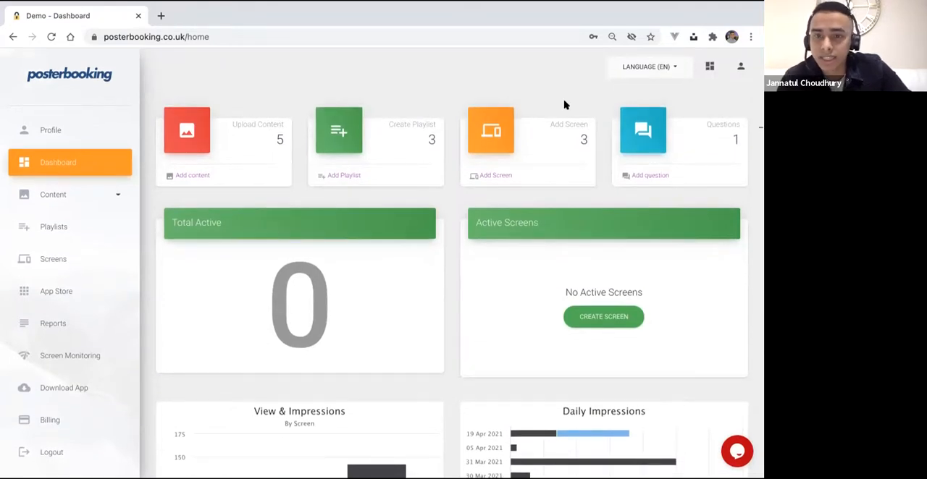
{"action": "left_click", "coordinate": [647, 66]}
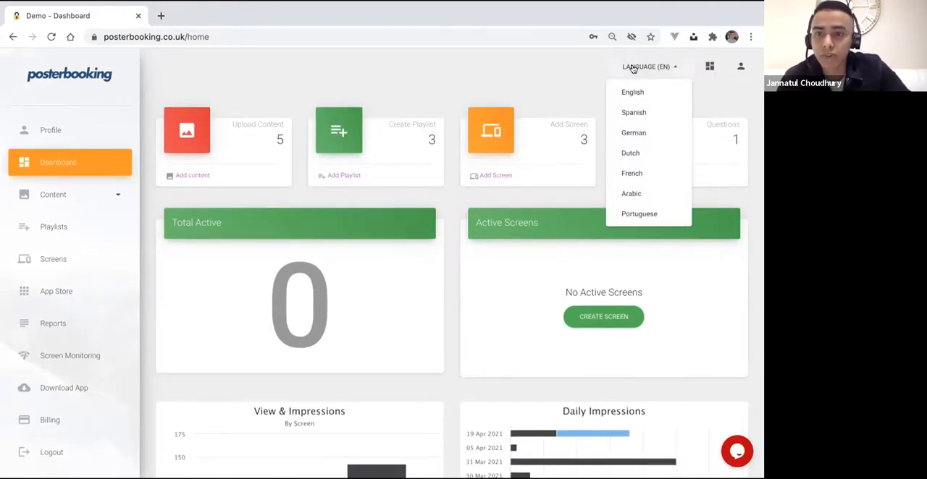
{"action": "mouse_move", "coordinate": [522, 110]}
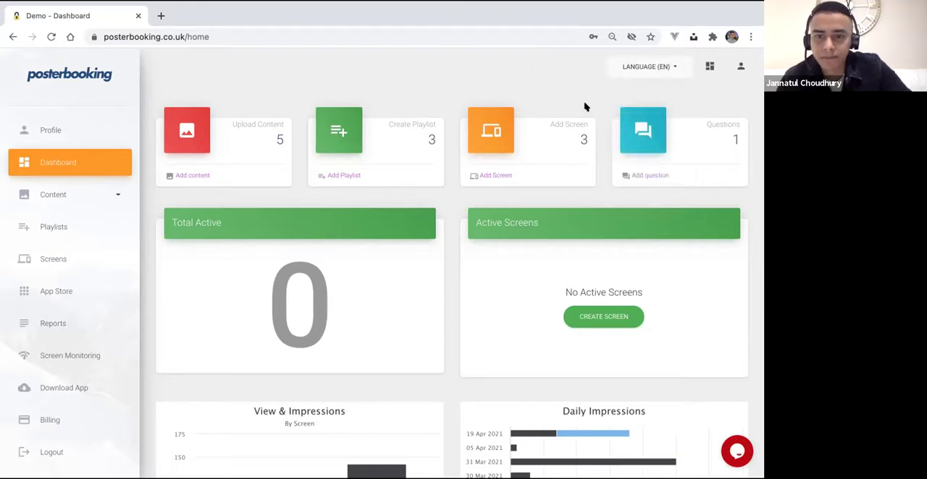
{"action": "mouse_move", "coordinate": [685, 103]}
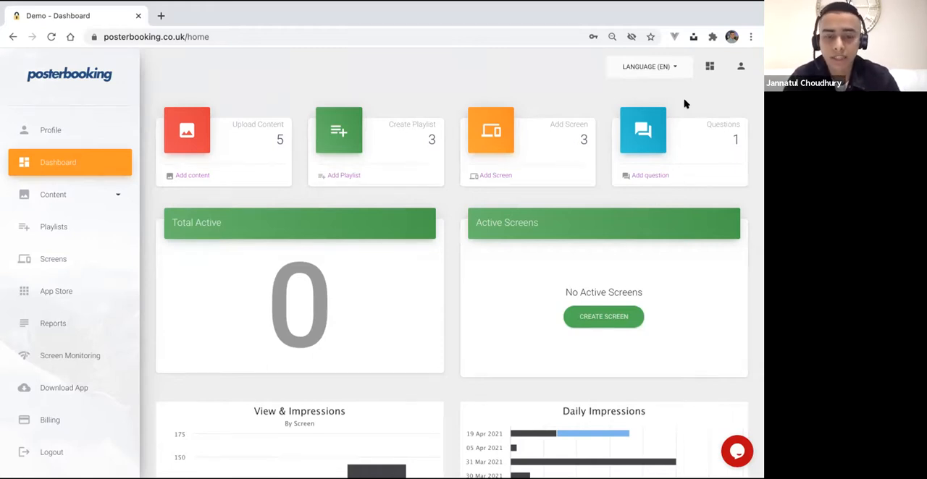
{"action": "mouse_move", "coordinate": [375, 429]}
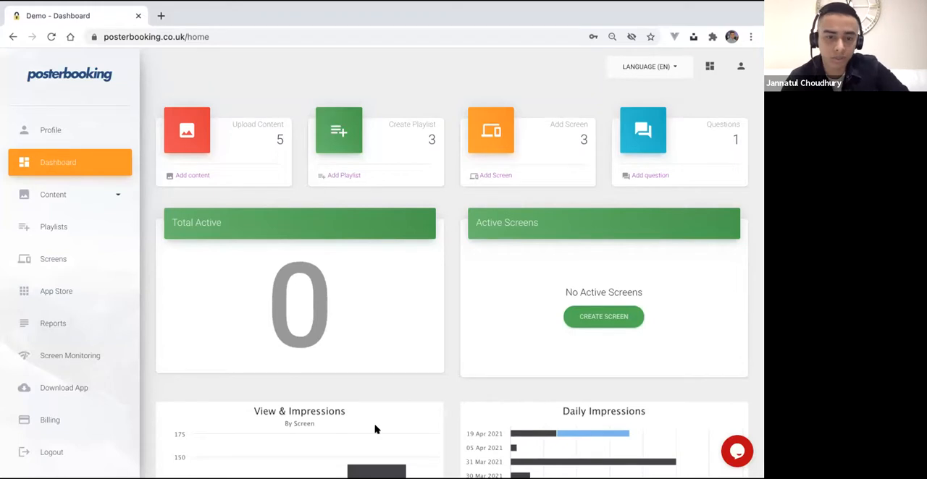
{"action": "mouse_move", "coordinate": [391, 179]}
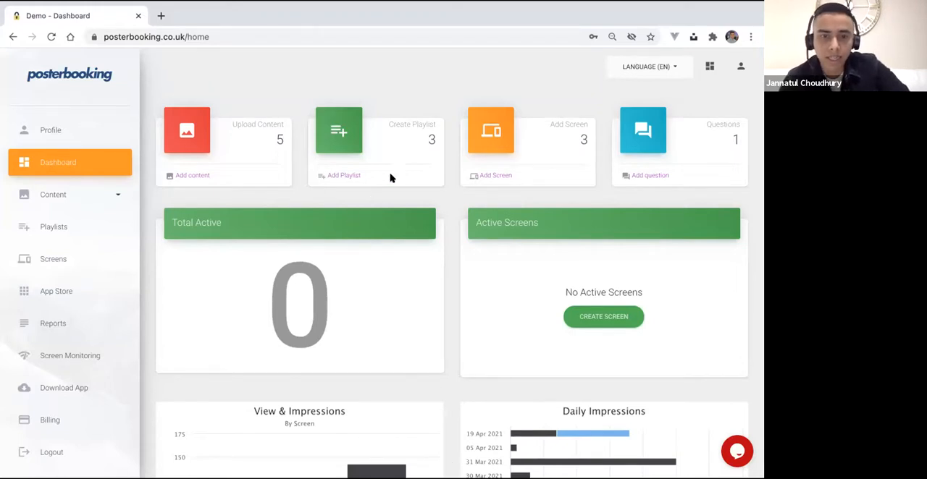
{"action": "mouse_move", "coordinate": [419, 130]}
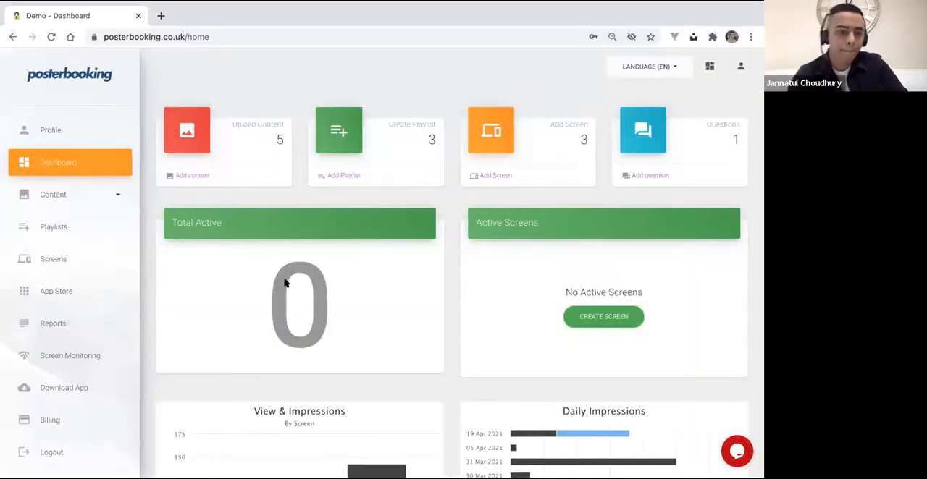
{"action": "mouse_move", "coordinate": [62, 256]}
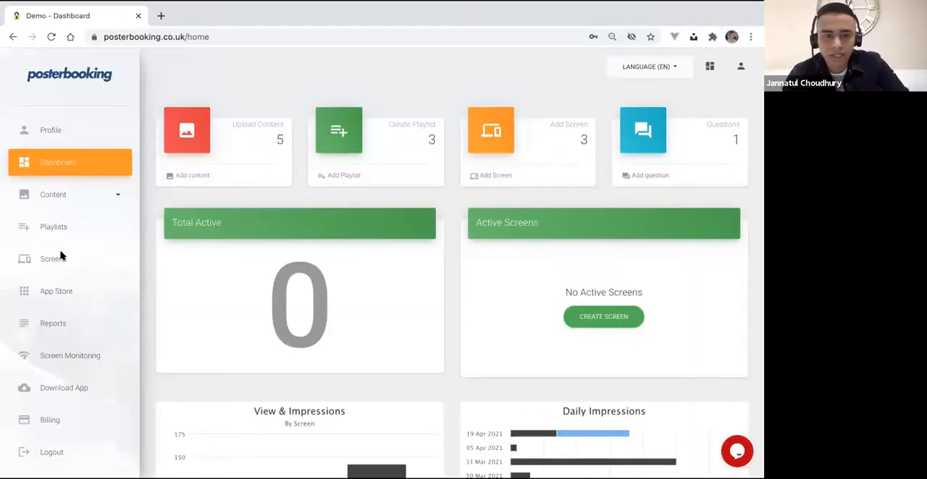
{"action": "left_click", "coordinate": [53, 258]}
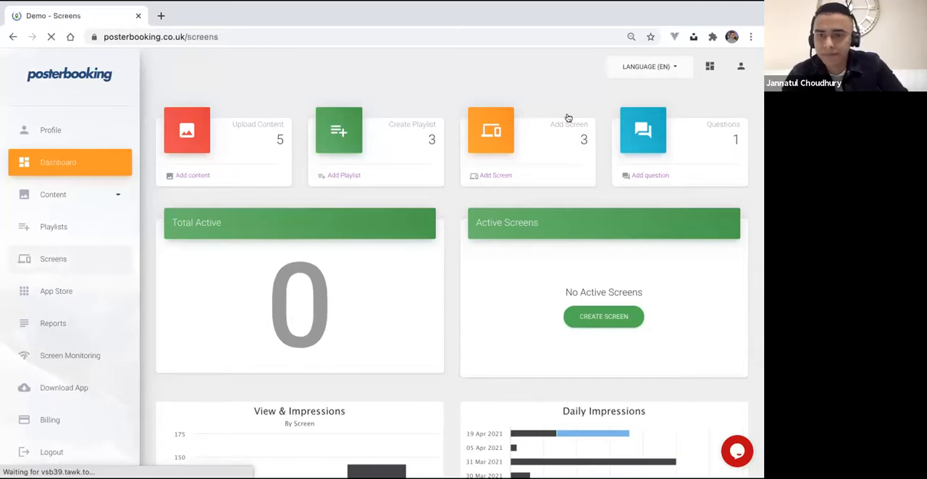
{"action": "mouse_move", "coordinate": [642, 135]}
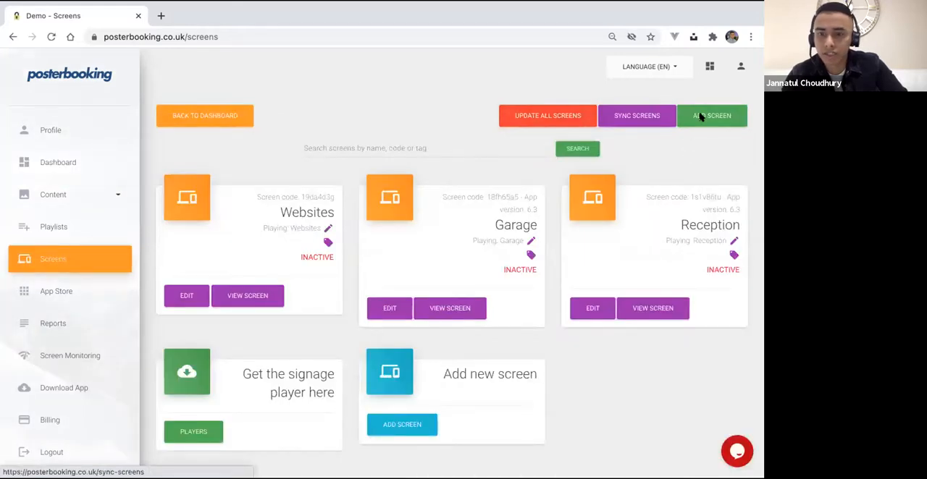
{"action": "left_click", "coordinate": [712, 115]}
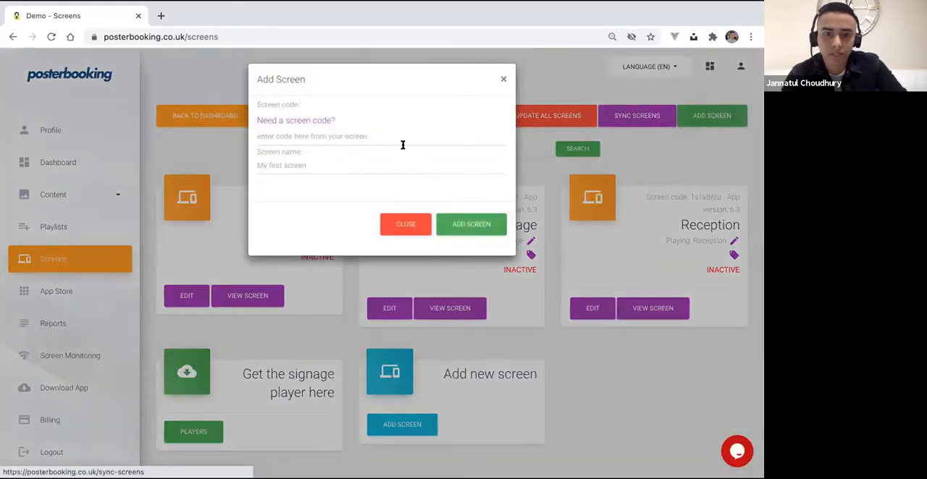
{"action": "type", "text": "9"}
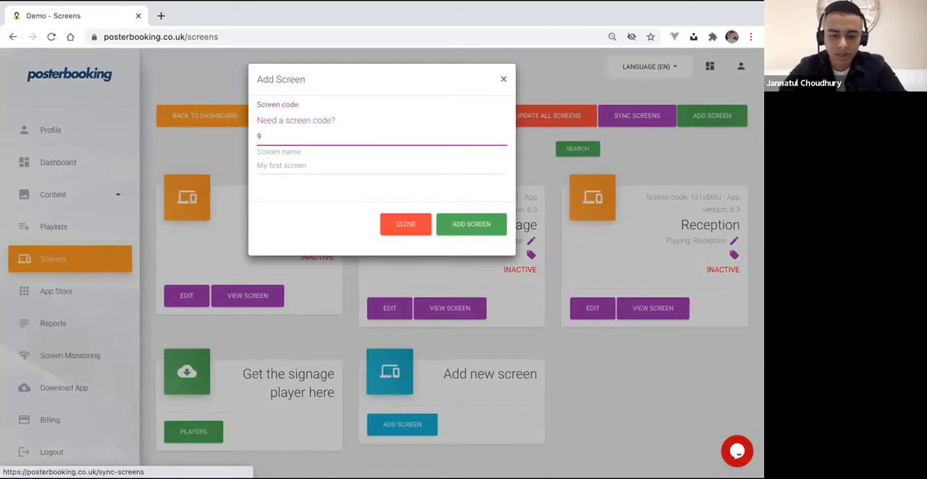
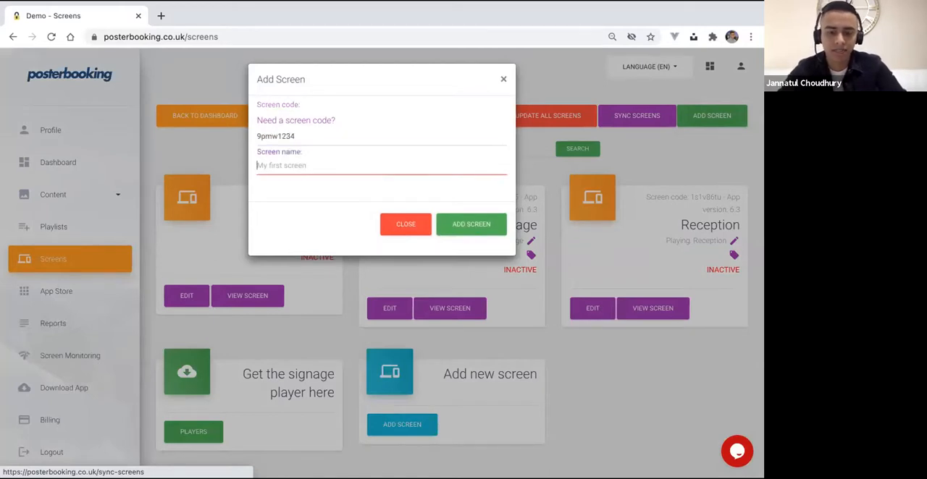
{"action": "type", "text": "Living roo"}
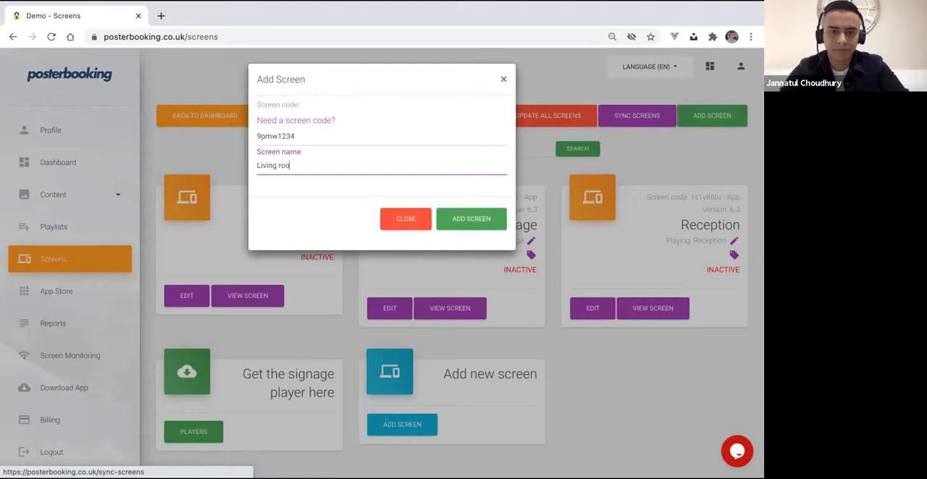
{"action": "left_click", "coordinate": [472, 219]}
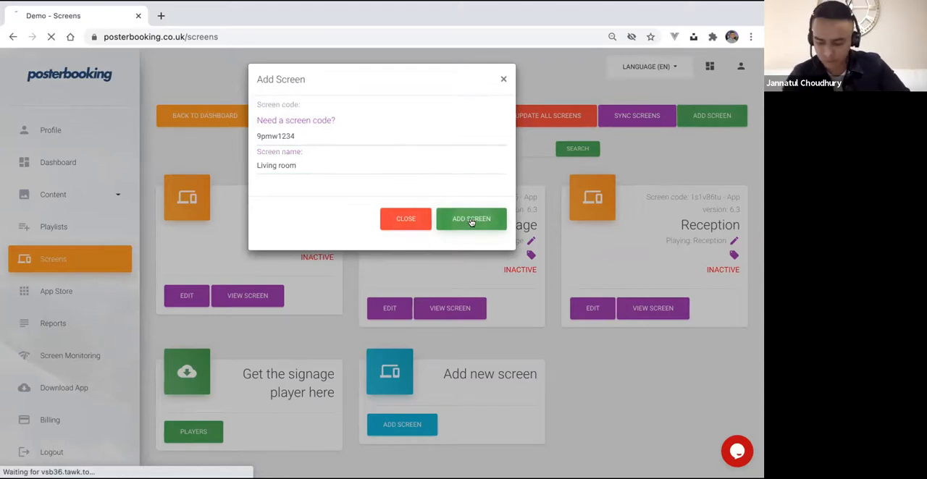
{"action": "left_click", "coordinate": [470, 219]}
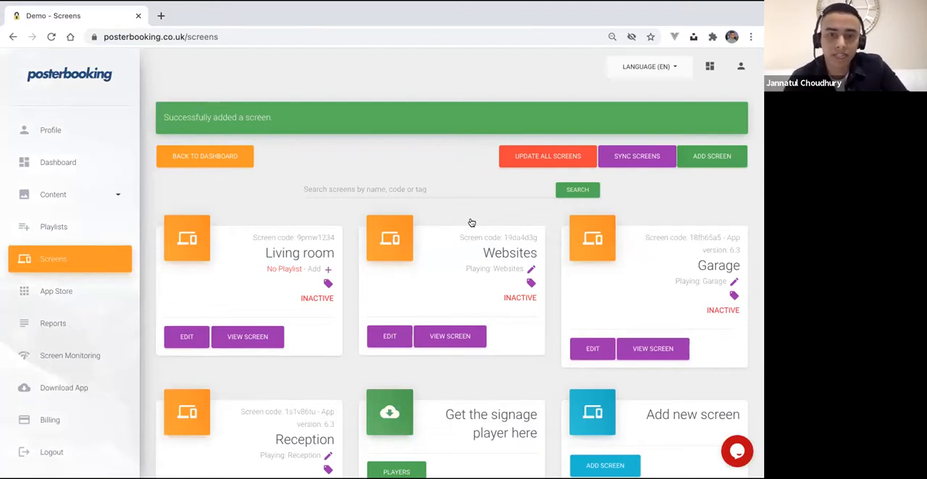
{"action": "mouse_move", "coordinate": [328, 287]}
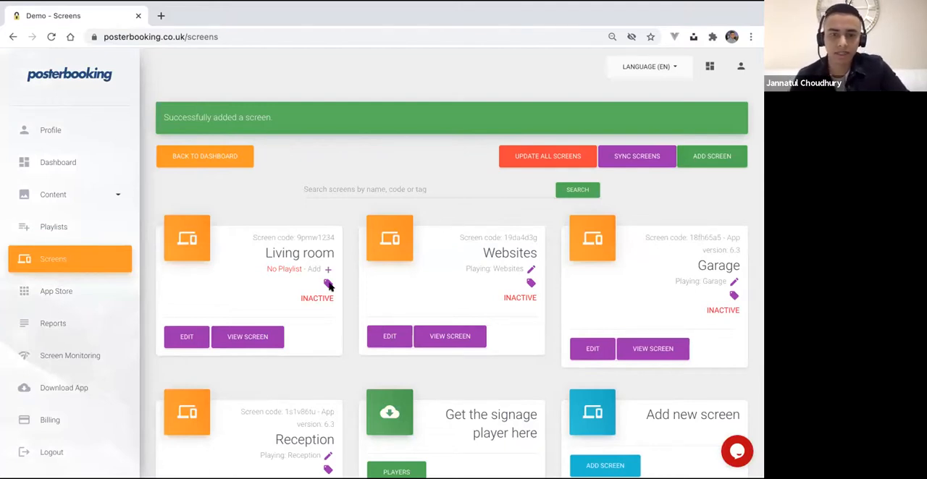
{"action": "scroll", "scroll_direction": "up", "scroll_amount": 3}
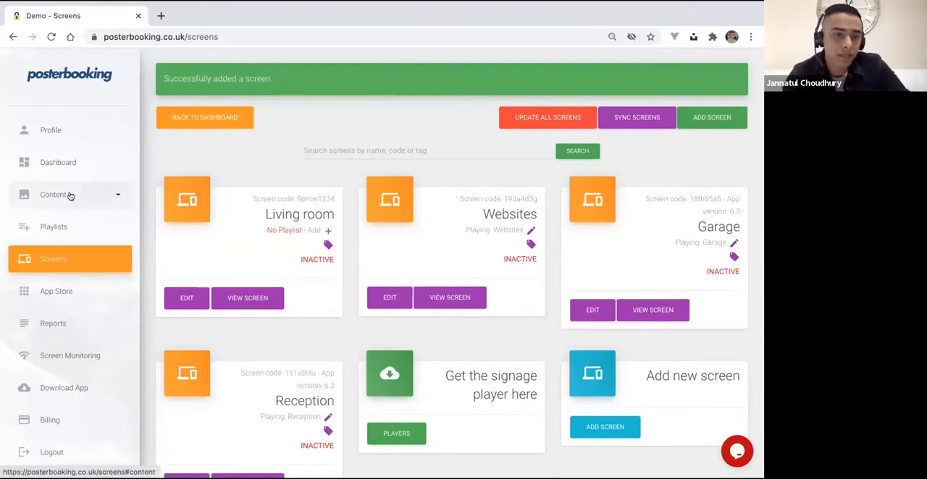
- Expand Content and open the Images / Videos library
{"action": "left_click", "coordinate": [53, 194]}
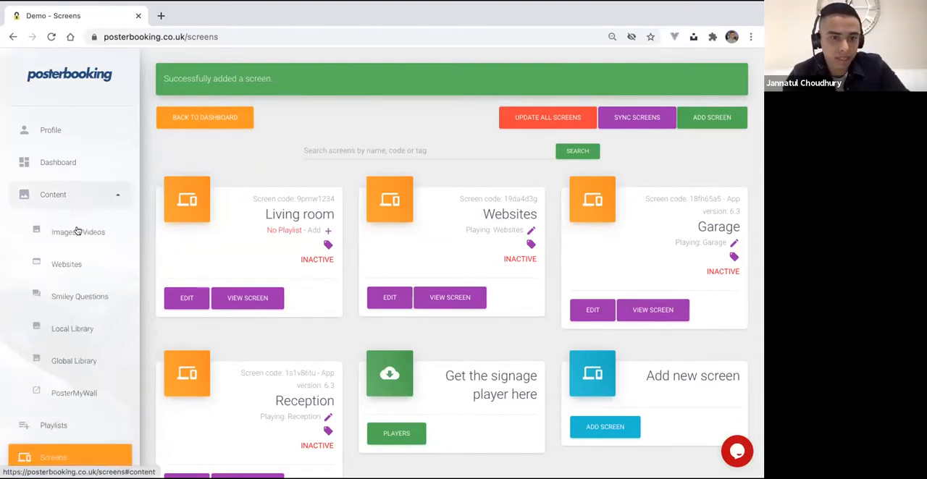
{"action": "left_click", "coordinate": [77, 232]}
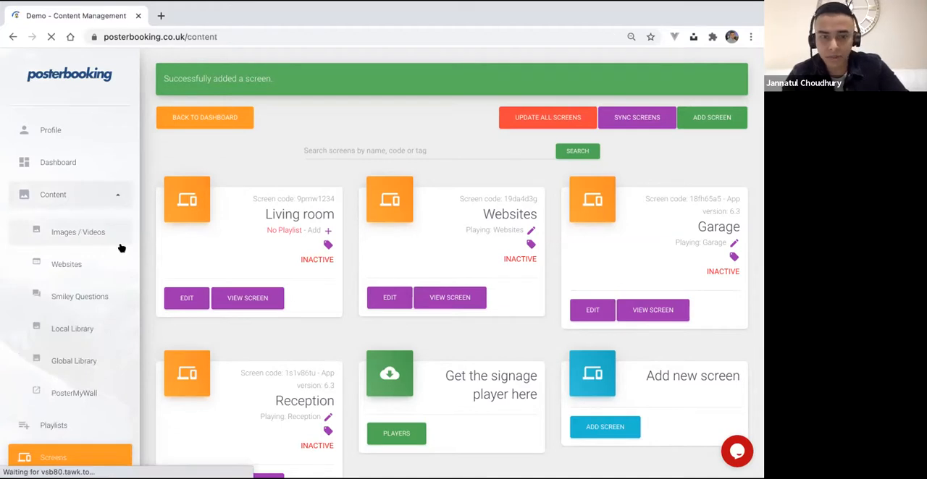
{"action": "left_click", "coordinate": [77, 232]}
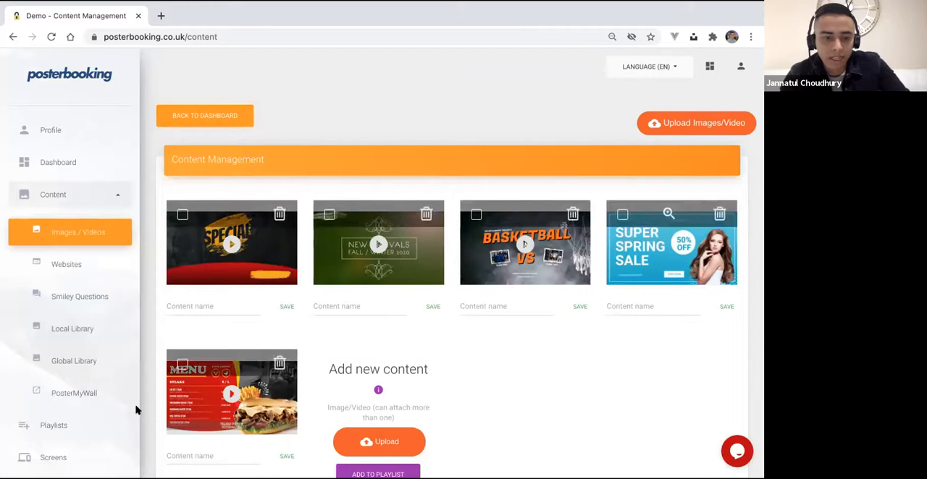
{"action": "mouse_move", "coordinate": [666, 105]}
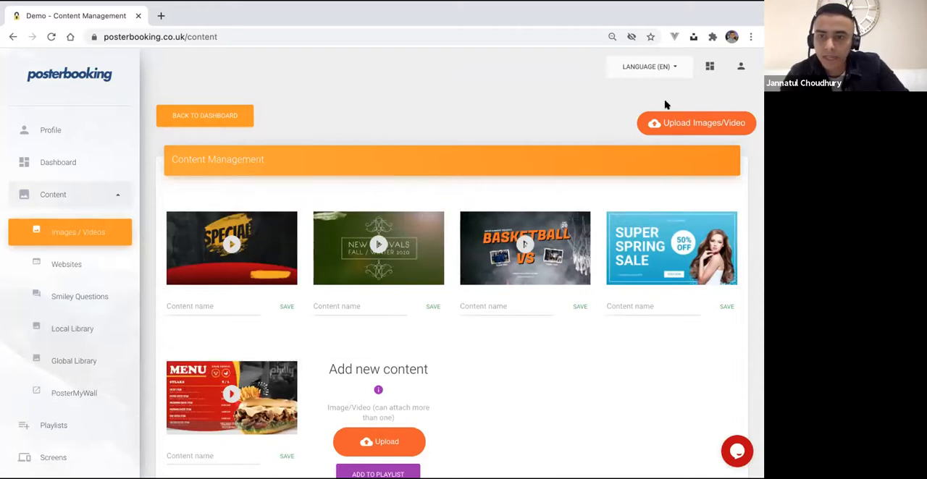
{"action": "mouse_move", "coordinate": [680, 123]}
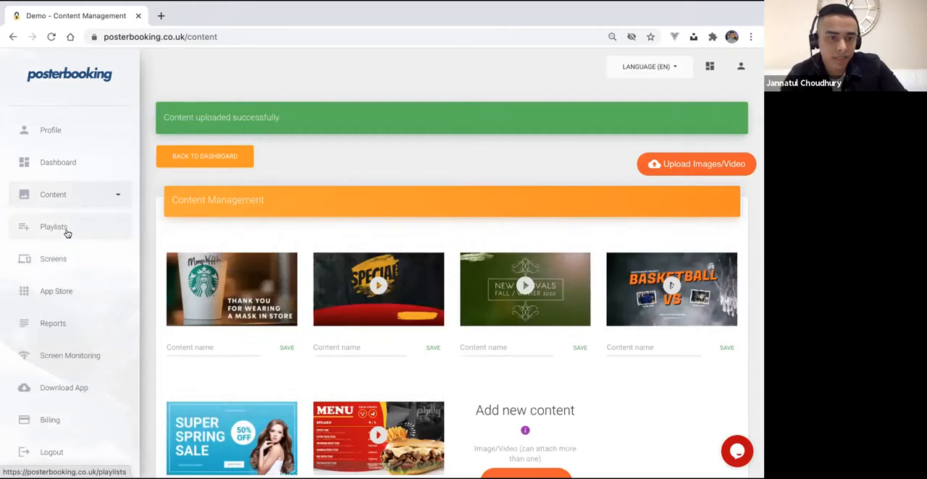
- On the Playlists page, create an empty playlist named 'Living room'
{"action": "left_click", "coordinate": [54, 227]}
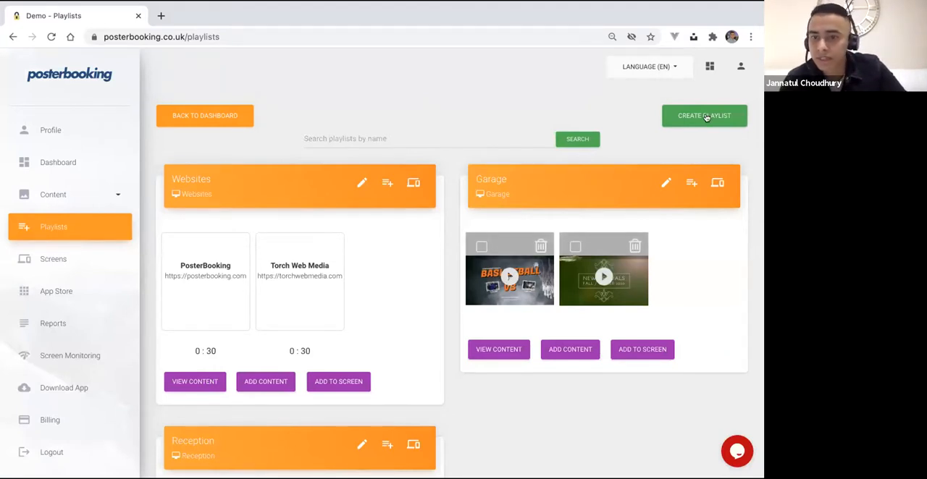
{"action": "left_click", "coordinate": [704, 115]}
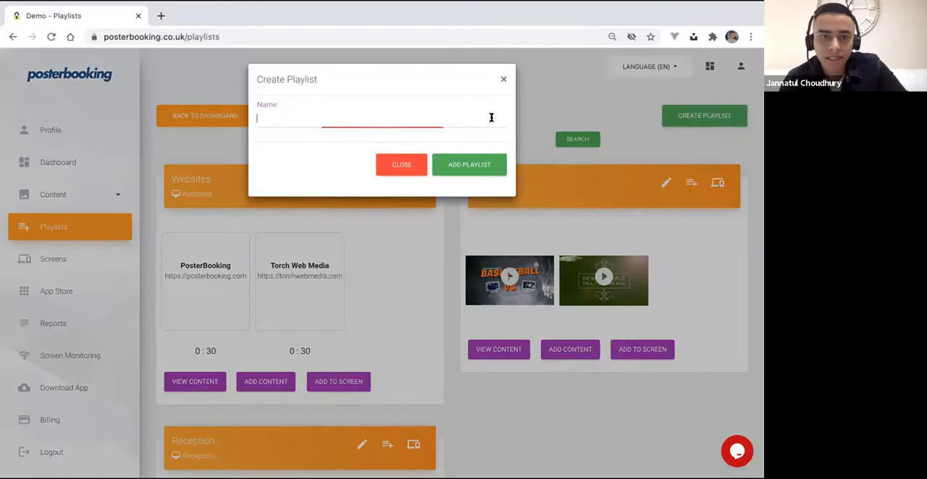
{"action": "type", "text": "Living roo"}
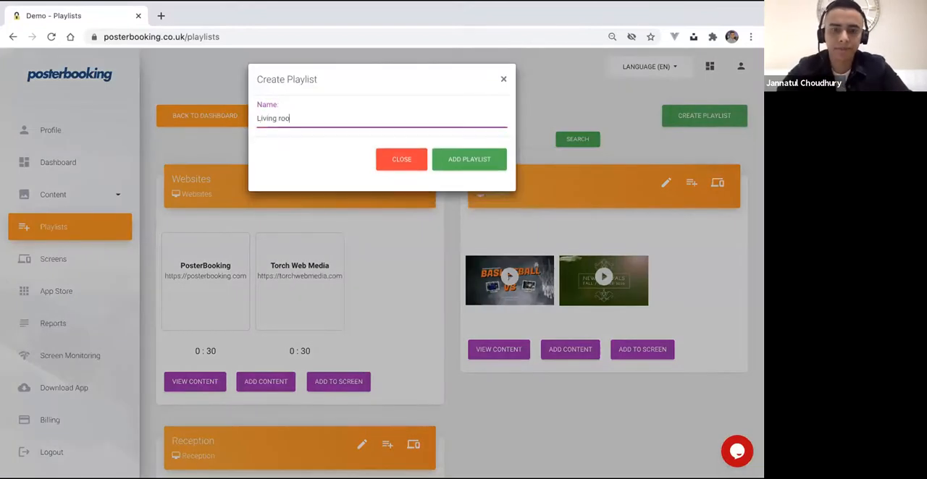
{"action": "left_click", "coordinate": [469, 160]}
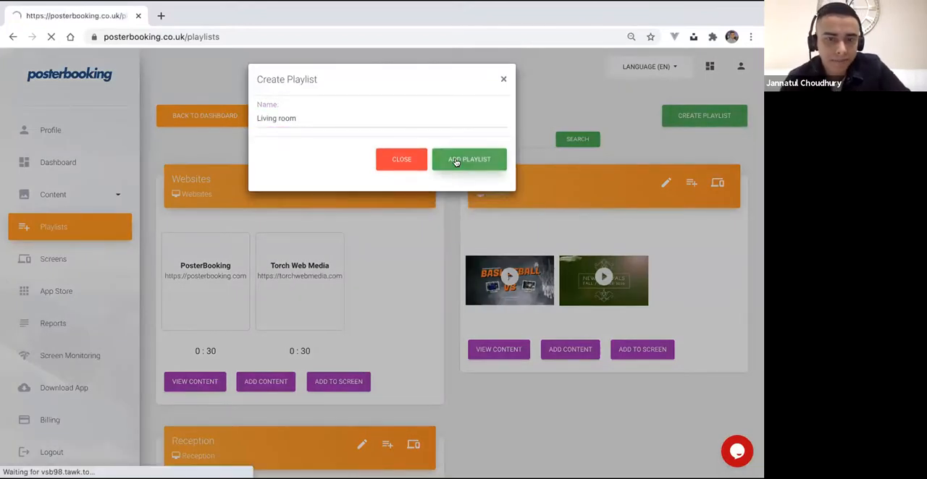
{"action": "left_click", "coordinate": [470, 159]}
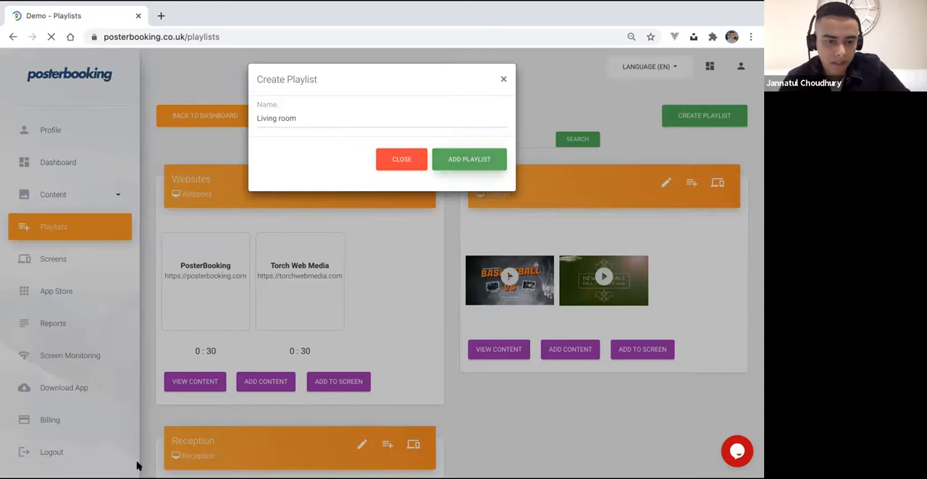
{"action": "left_click", "coordinate": [469, 159]}
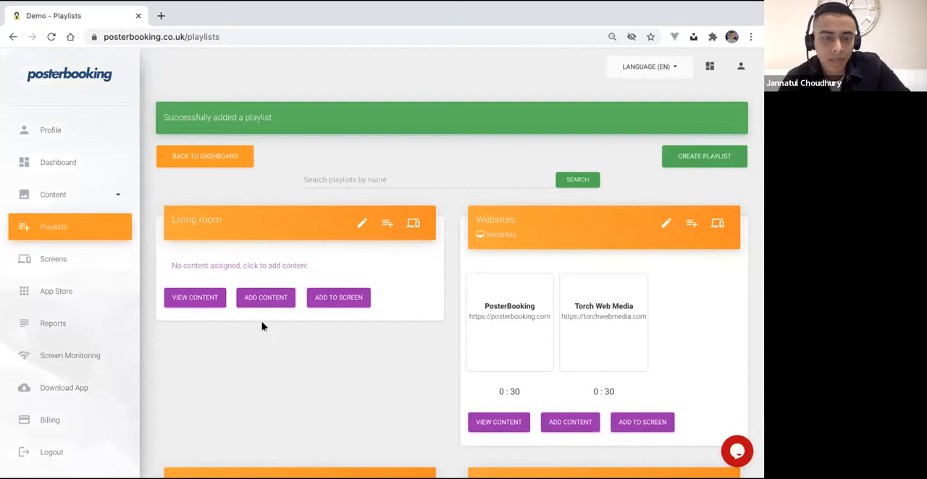
{"action": "mouse_move", "coordinate": [260, 299]}
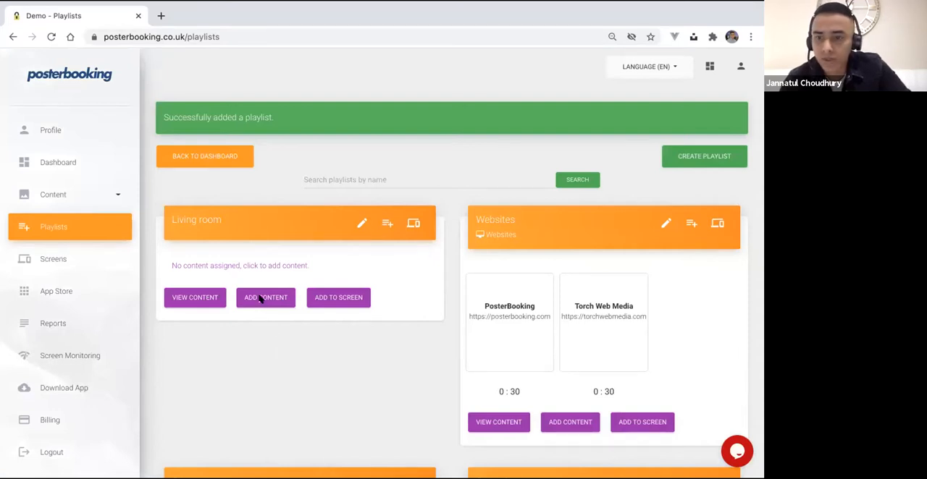
- Browse the content tabs, then add the coffee-cup mask image from Images to Living room
{"action": "left_click", "coordinate": [266, 297]}
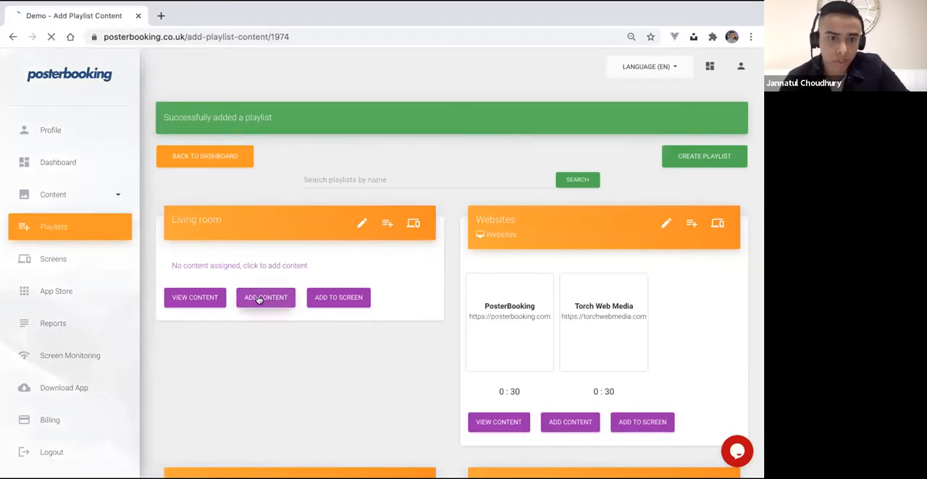
{"action": "left_click", "coordinate": [265, 298]}
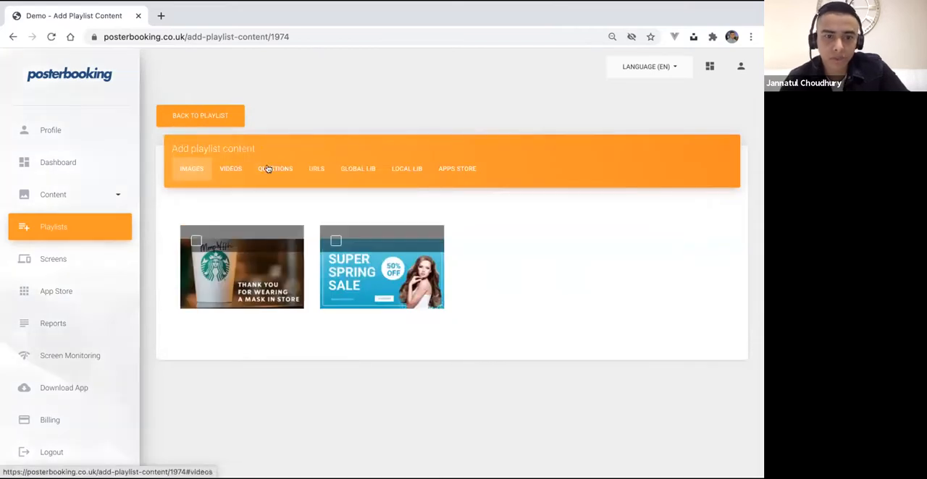
{"action": "left_click", "coordinate": [275, 168]}
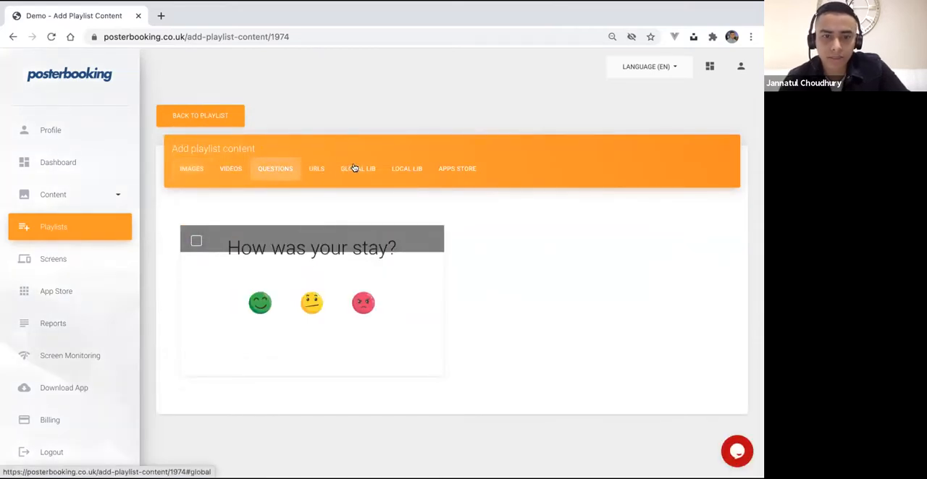
{"action": "left_click", "coordinate": [357, 168]}
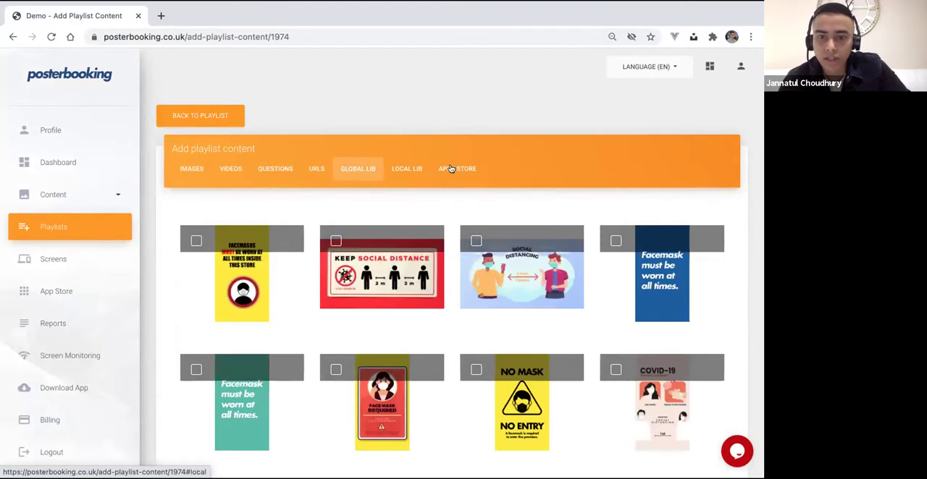
{"action": "left_click", "coordinate": [191, 169]}
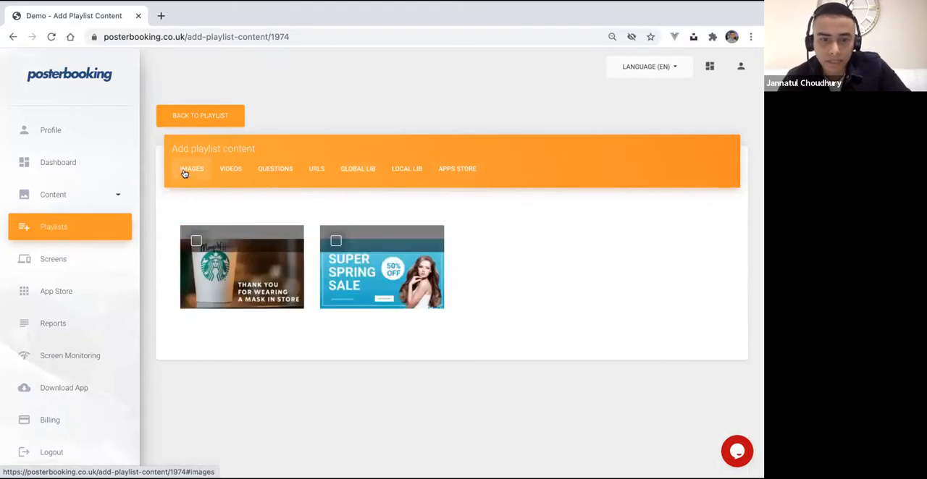
{"action": "left_click", "coordinate": [196, 240]}
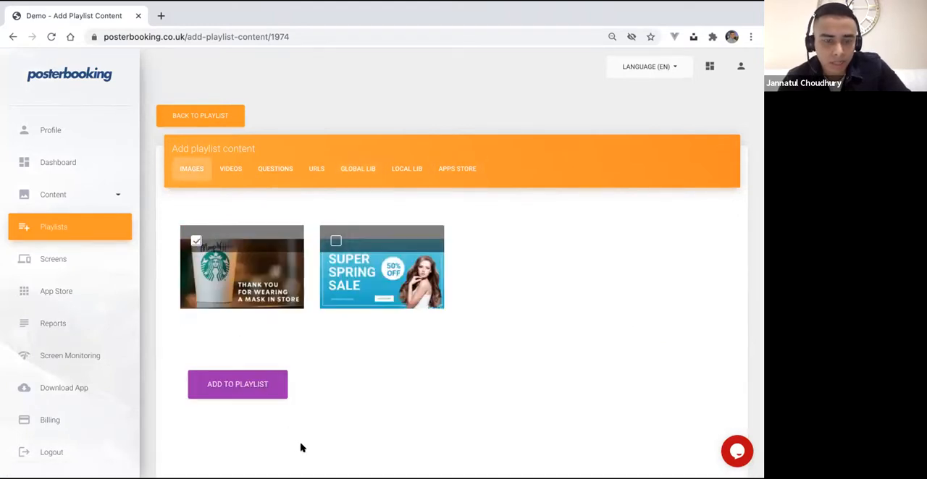
{"action": "left_click", "coordinate": [237, 384]}
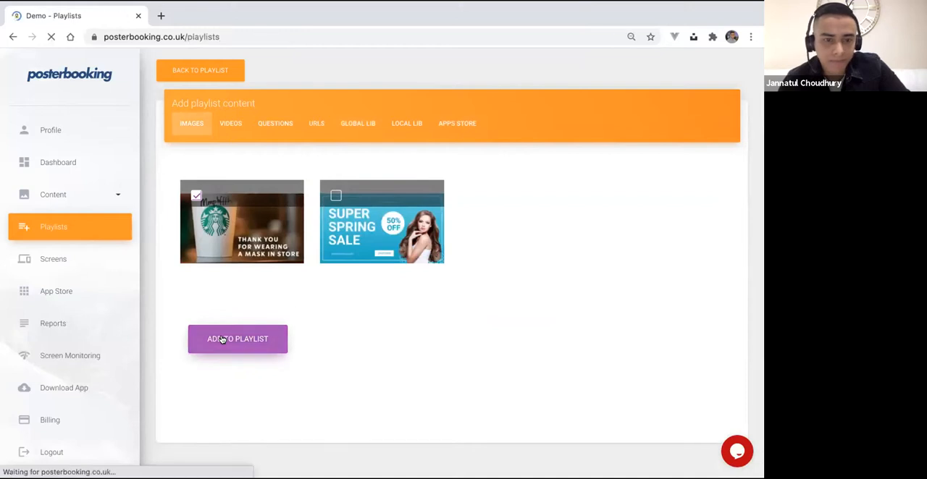
{"action": "left_click", "coordinate": [238, 339]}
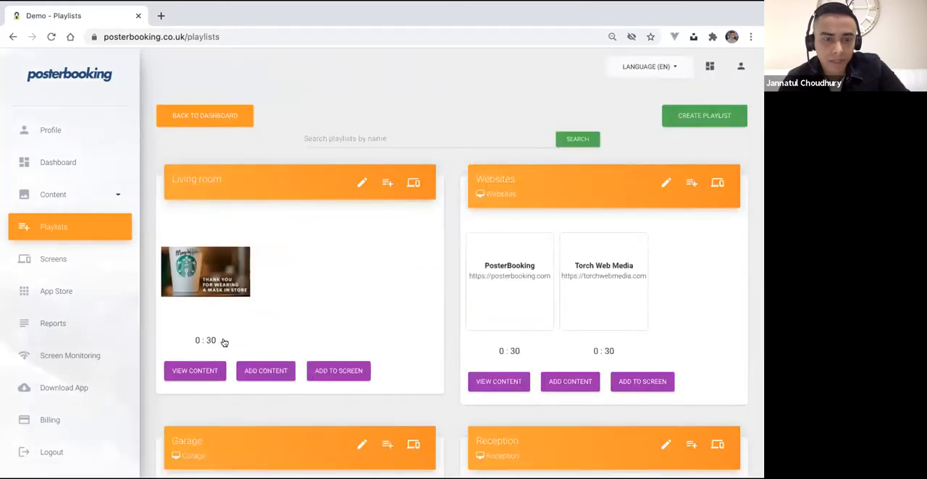
{"action": "mouse_move", "coordinate": [446, 391]}
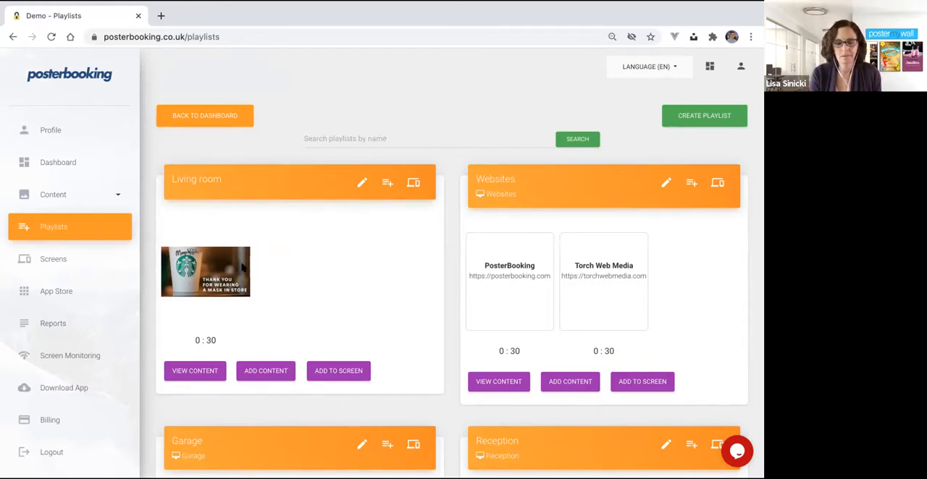
- Expand Content and open PosterMyWall's My Stuff page in a new tab
{"action": "left_click", "coordinate": [52, 194]}
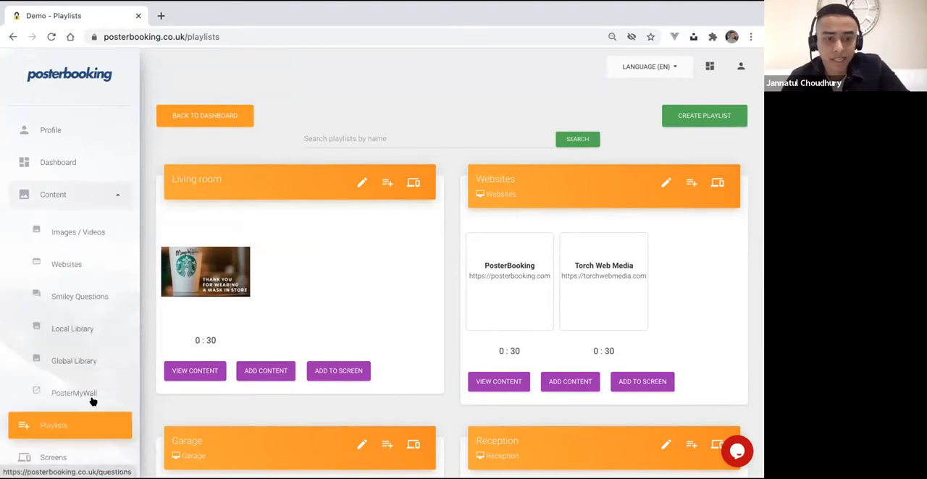
{"action": "mouse_move", "coordinate": [74, 393]}
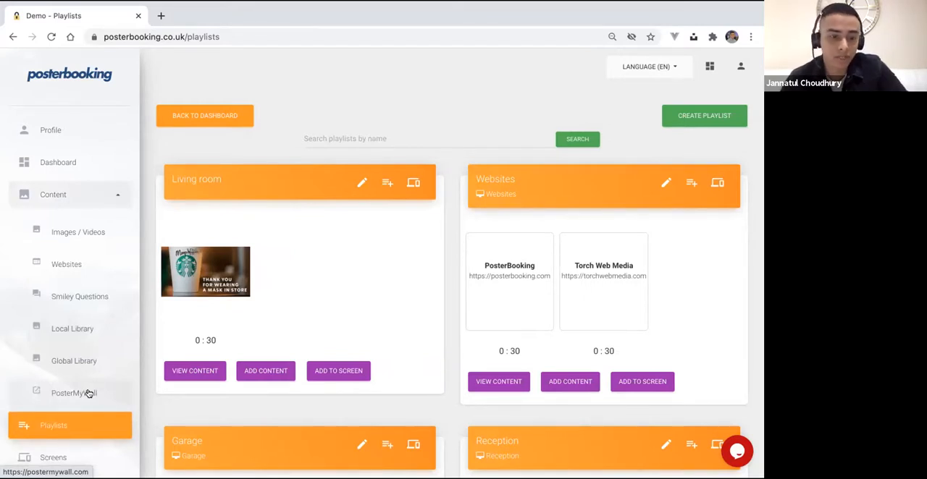
{"action": "left_click", "coordinate": [74, 392]}
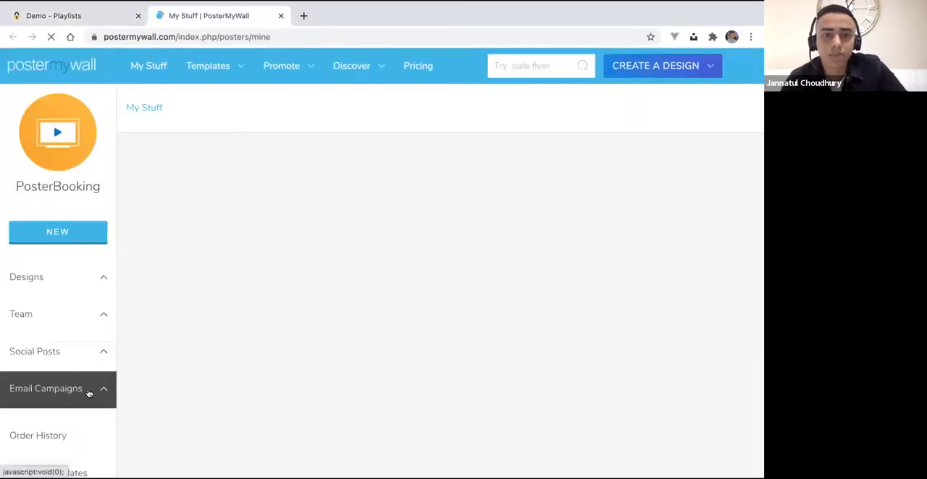
- Open the Today's Special menu design and choose Publish from the Republish menu
{"action": "left_click", "coordinate": [26, 277]}
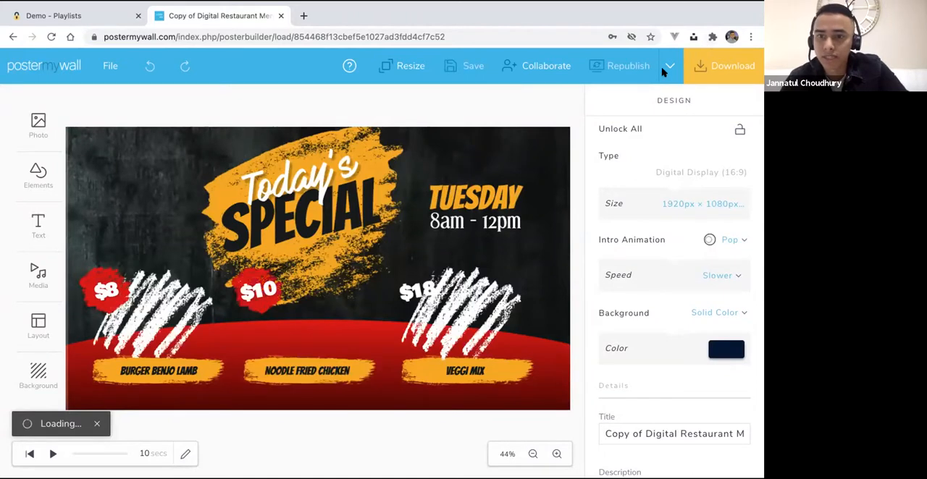
{"action": "left_click", "coordinate": [669, 66]}
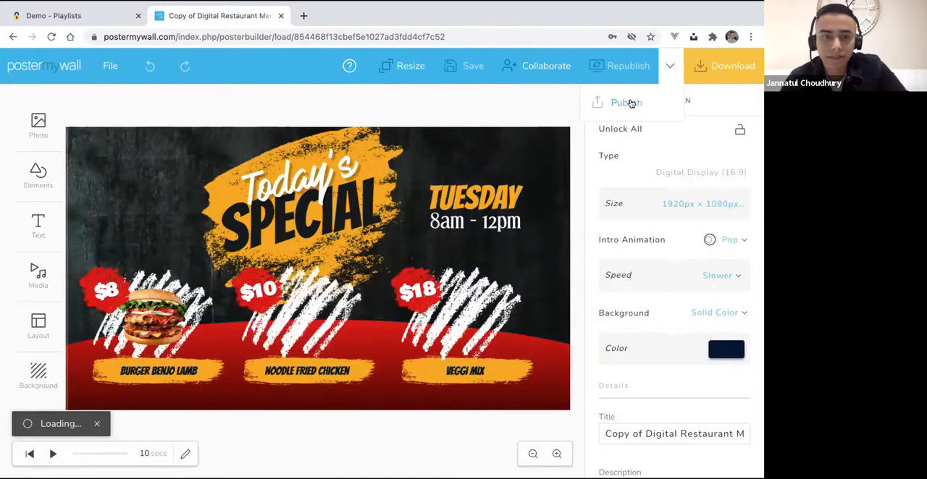
{"action": "left_click", "coordinate": [626, 102]}
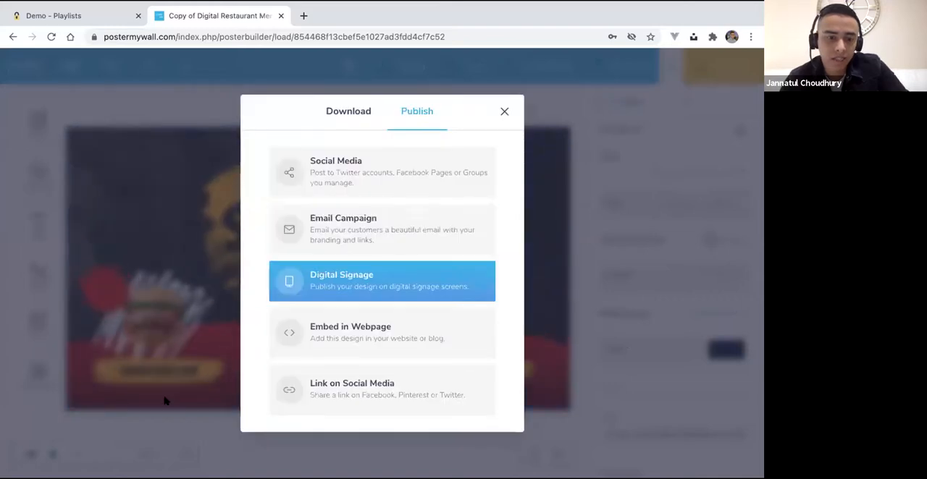
- Publish via Digital Signage to PosterBooking, connecting the account and choosing the Living room playlist
{"action": "left_click", "coordinate": [382, 281]}
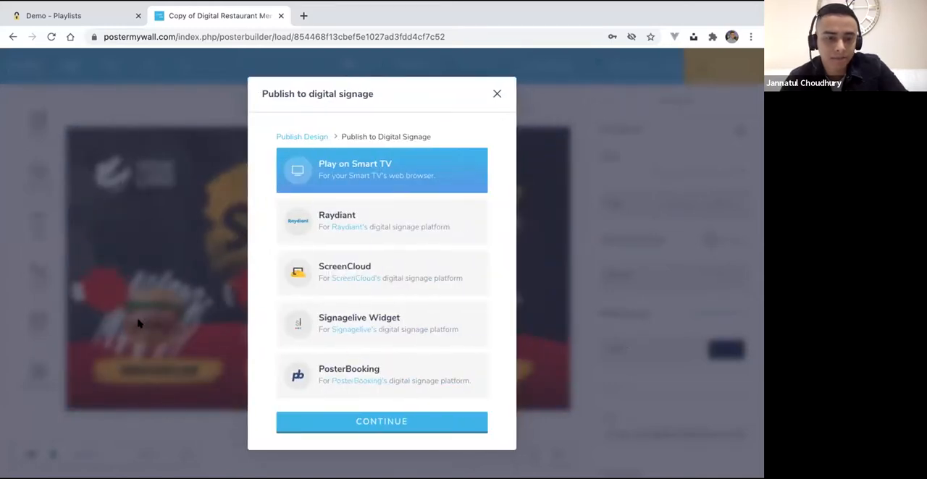
{"action": "mouse_move", "coordinate": [391, 399]}
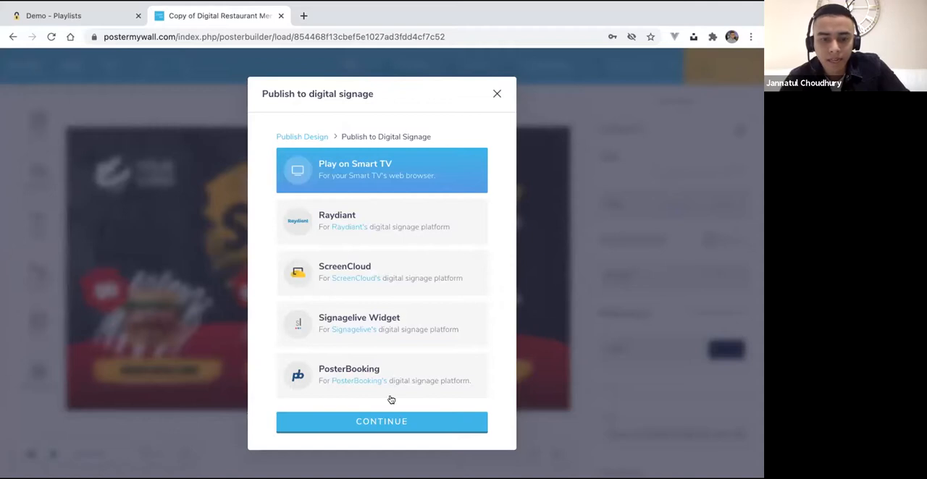
{"action": "left_click", "coordinate": [381, 421]}
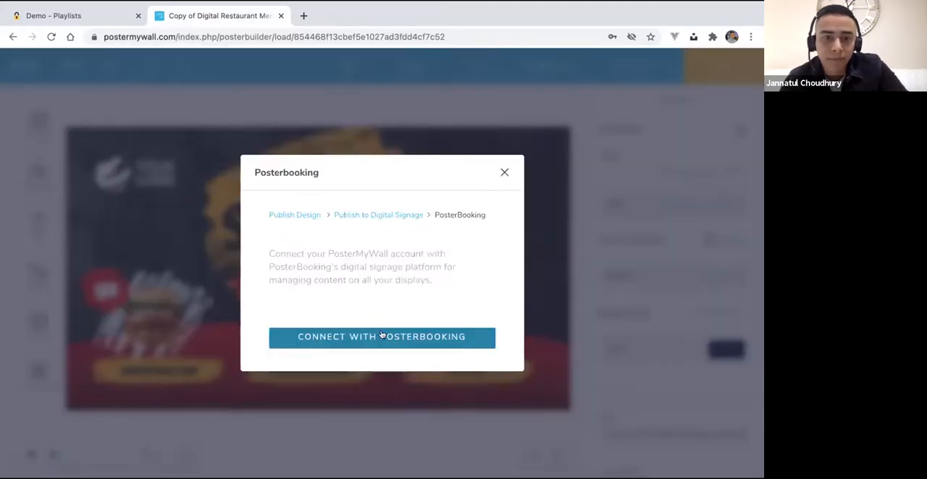
{"action": "left_click", "coordinate": [382, 337]}
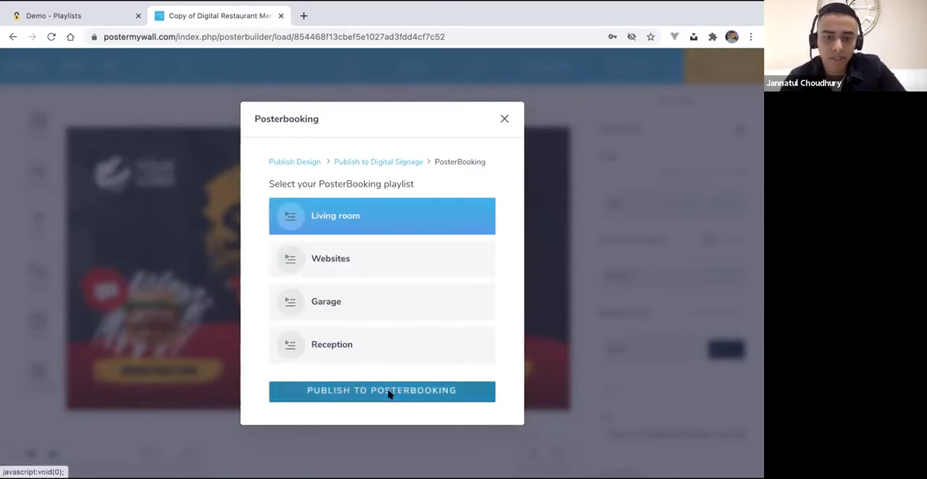
{"action": "left_click", "coordinate": [381, 391]}
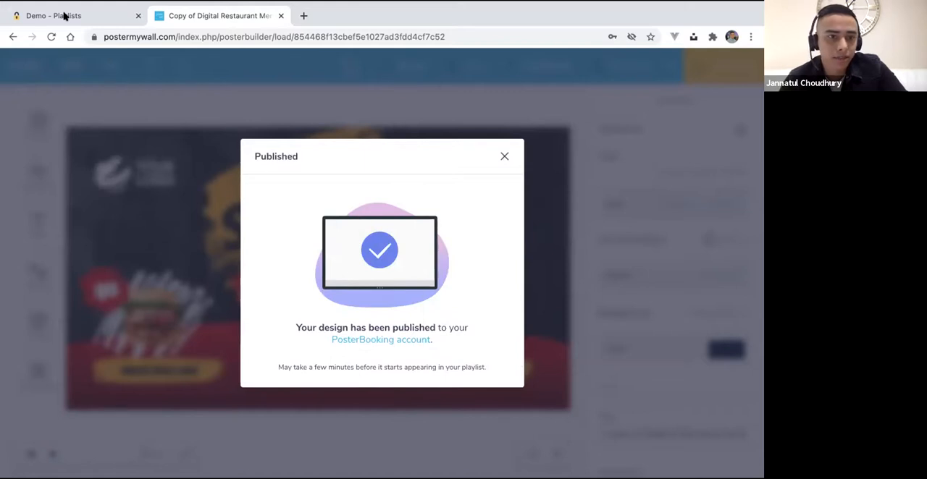
- Return to the PosterBooking Playlists tab and reload the page
{"action": "left_click", "coordinate": [72, 16]}
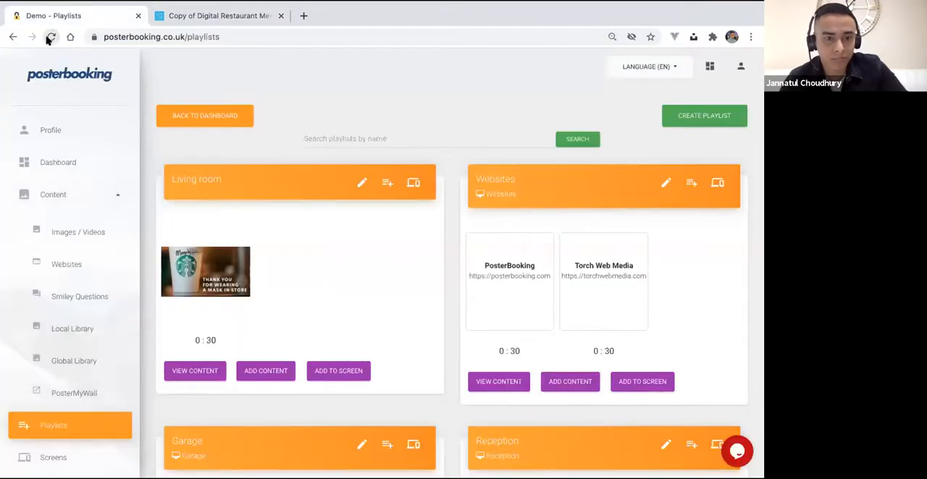
{"action": "left_click", "coordinate": [50, 37]}
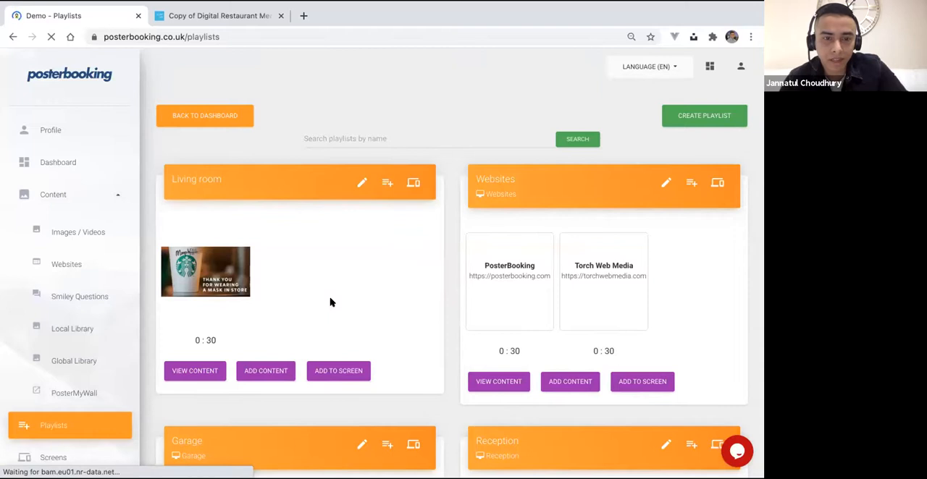
{"action": "left_click", "coordinate": [53, 194]}
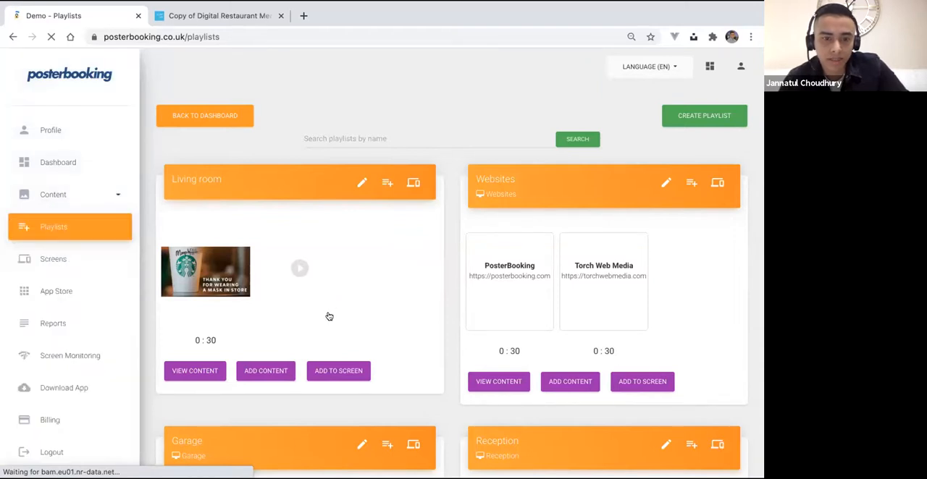